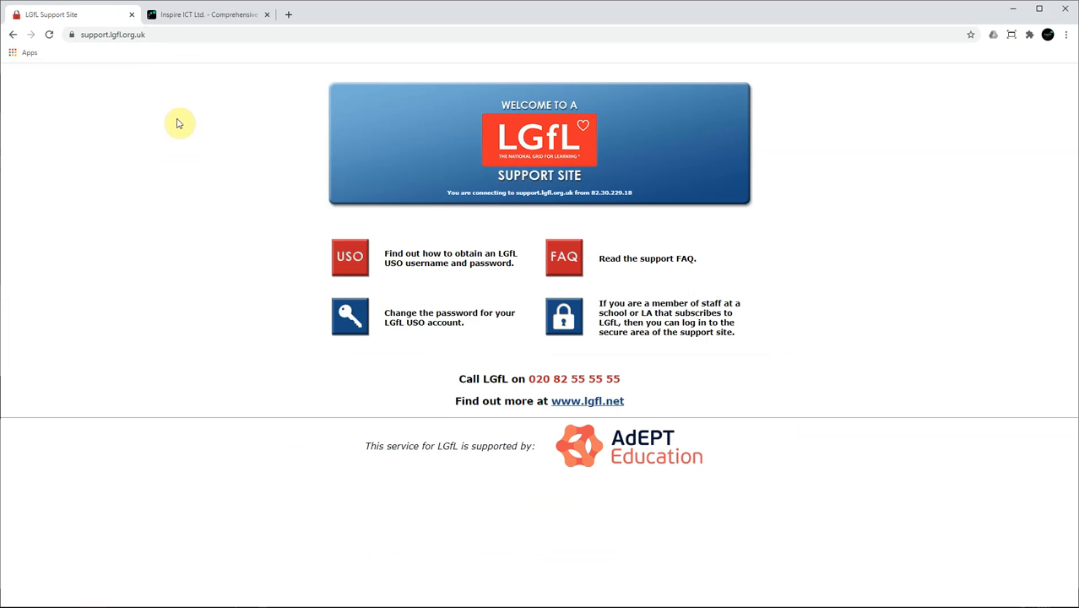
- Enter the secure area and reach Federation data release under User Accounts
left_click(564, 316)
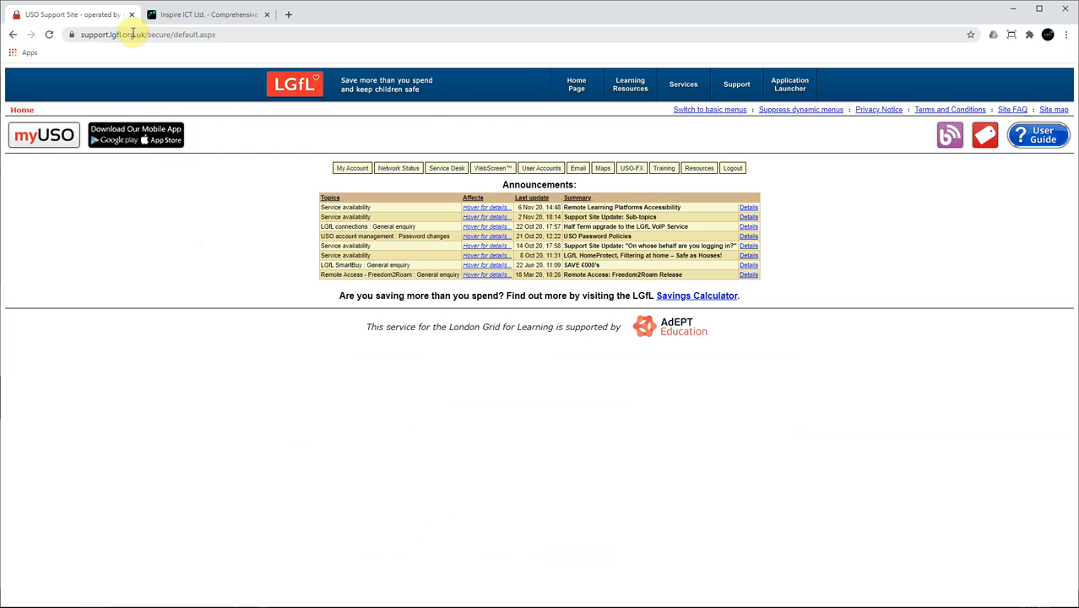
left_click(540, 167)
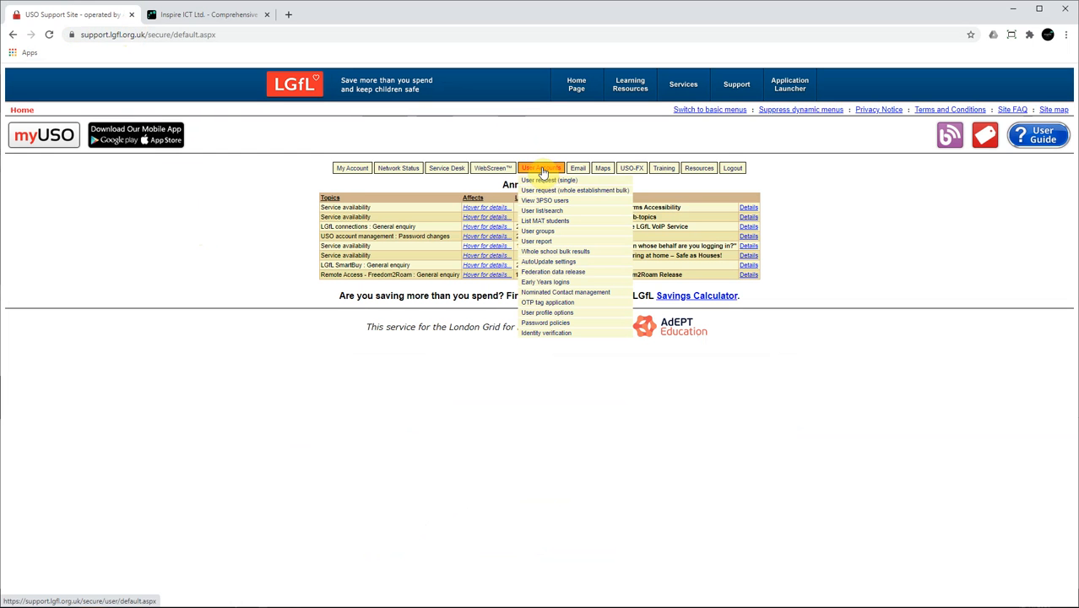
mouse_move(547, 260)
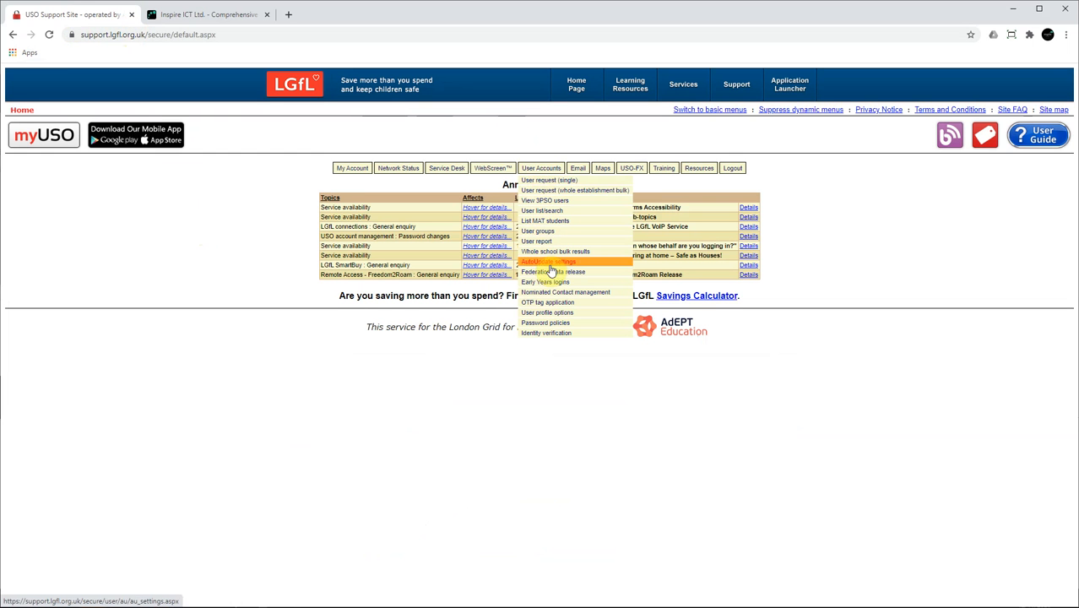
left_click(553, 270)
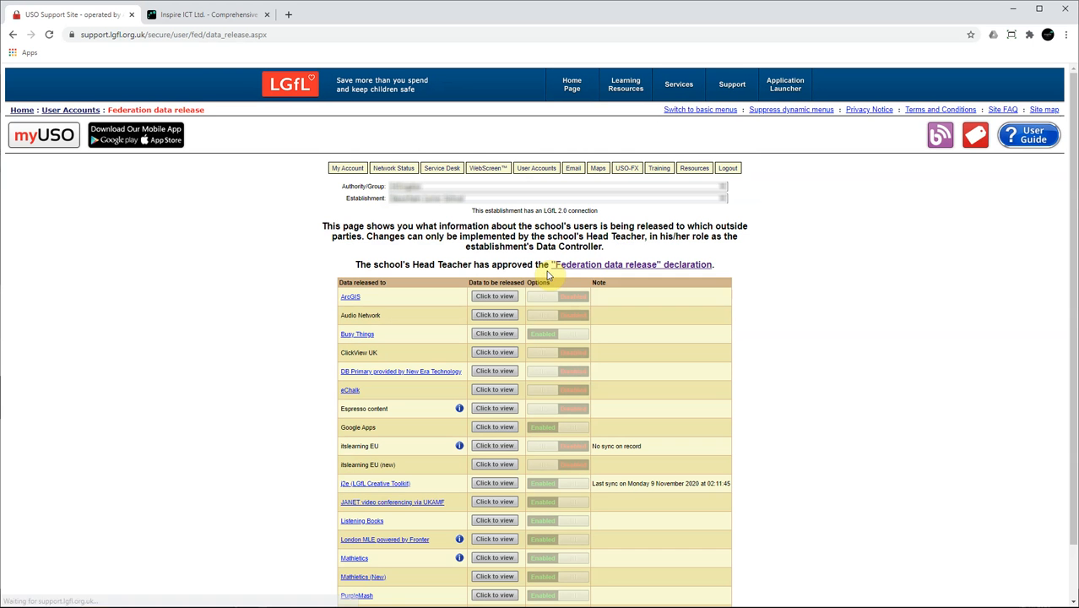
mouse_move(471, 254)
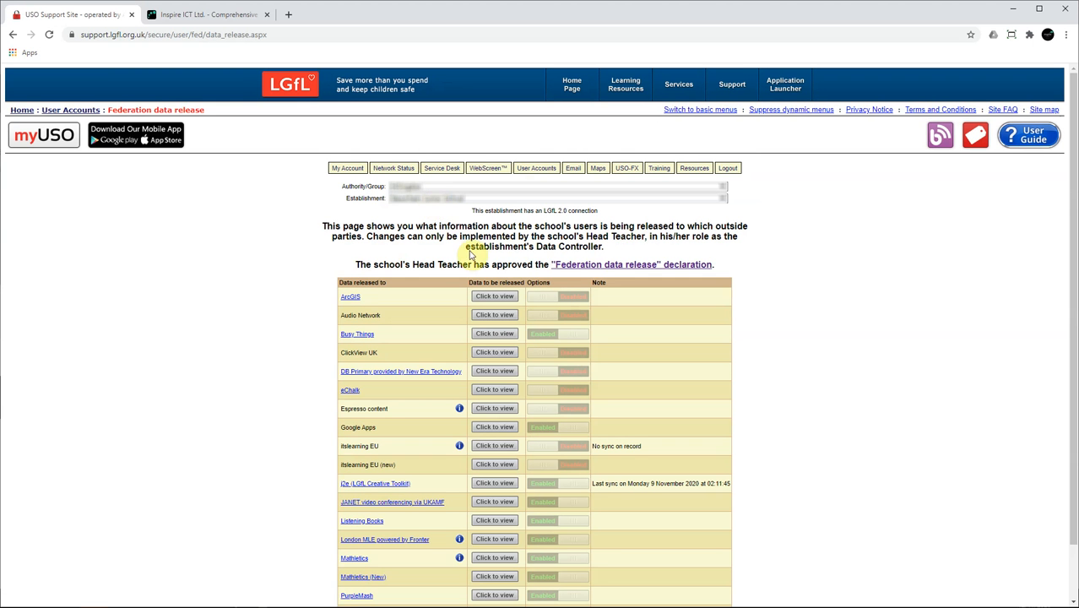
mouse_move(561, 336)
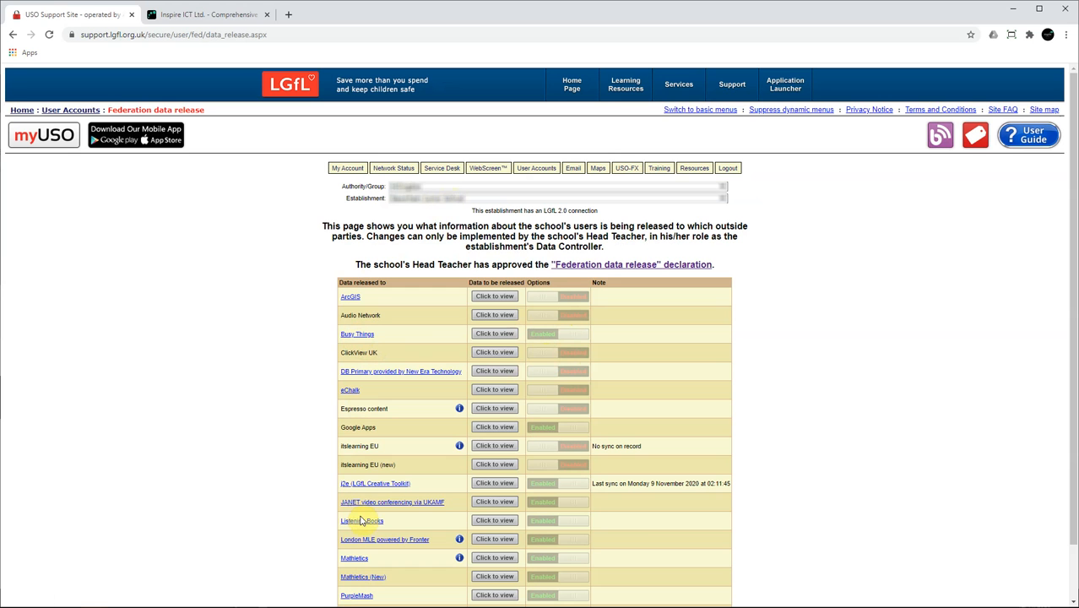
mouse_move(582, 380)
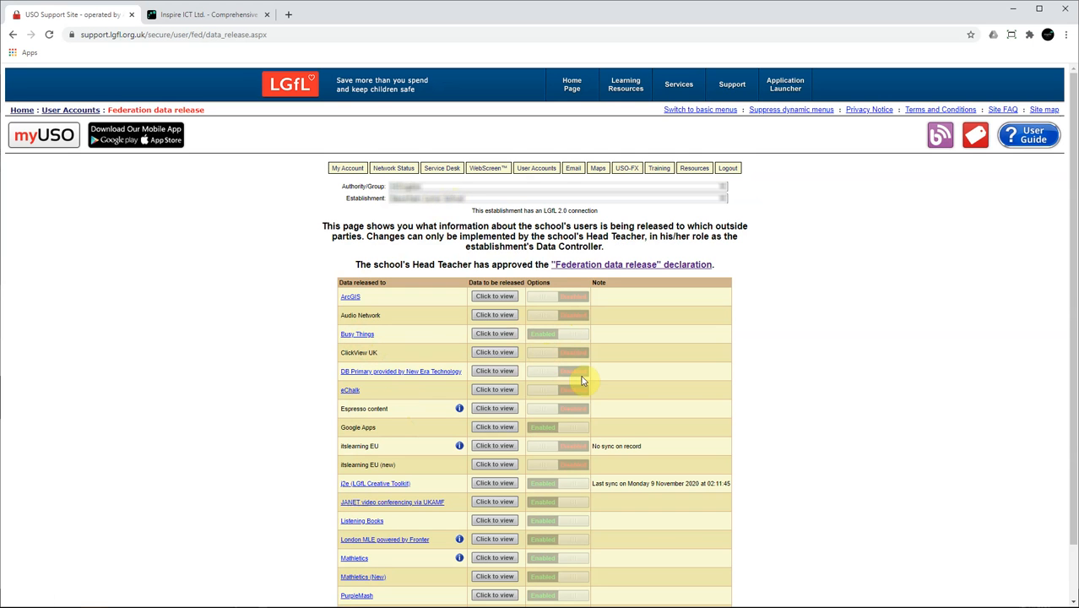
mouse_move(548, 368)
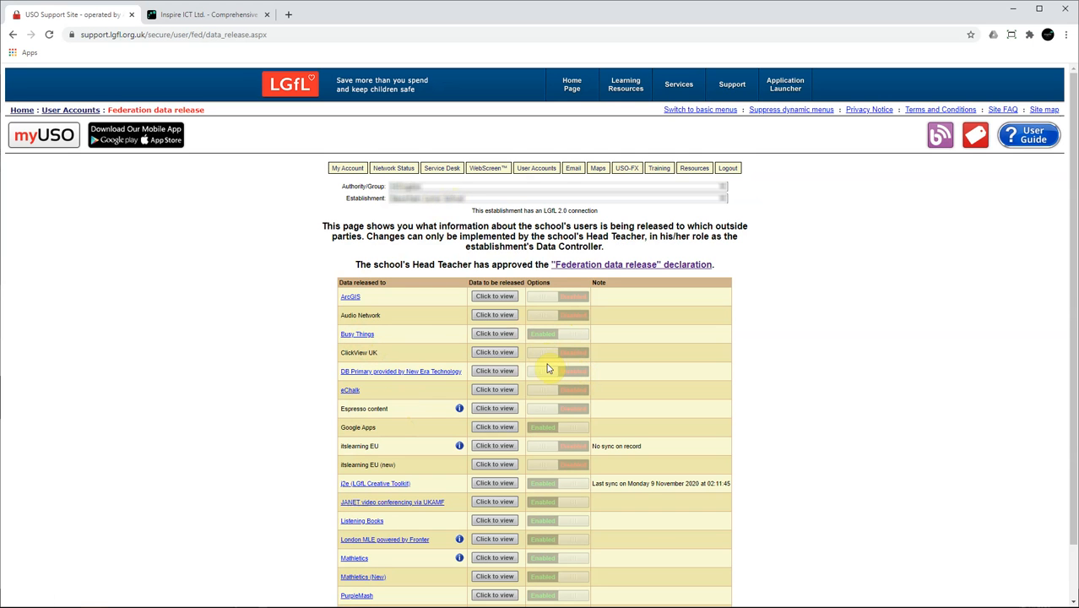
mouse_move(581, 335)
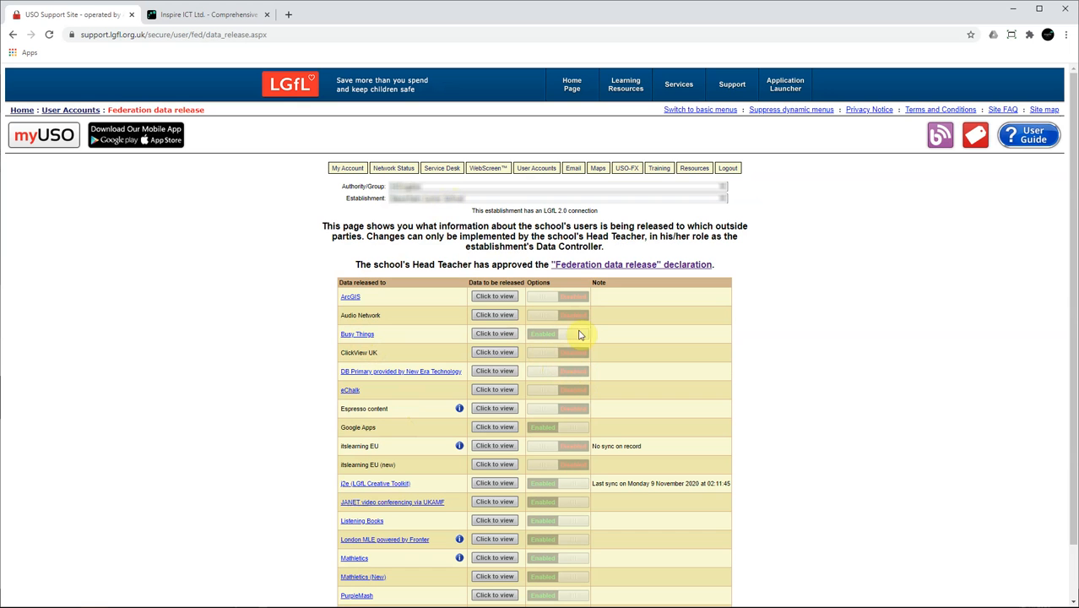
mouse_move(742, 291)
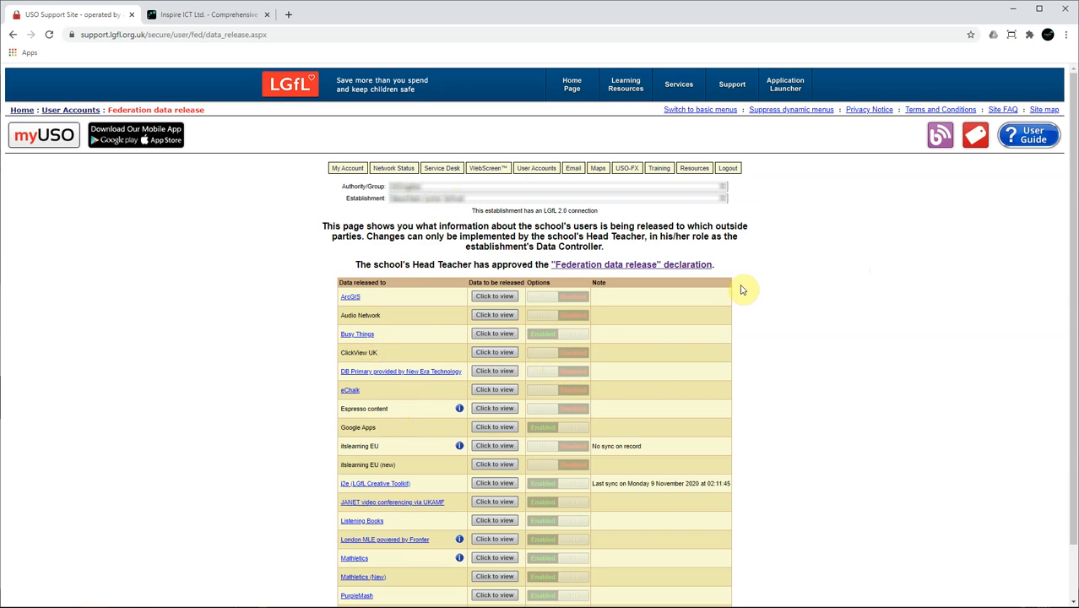